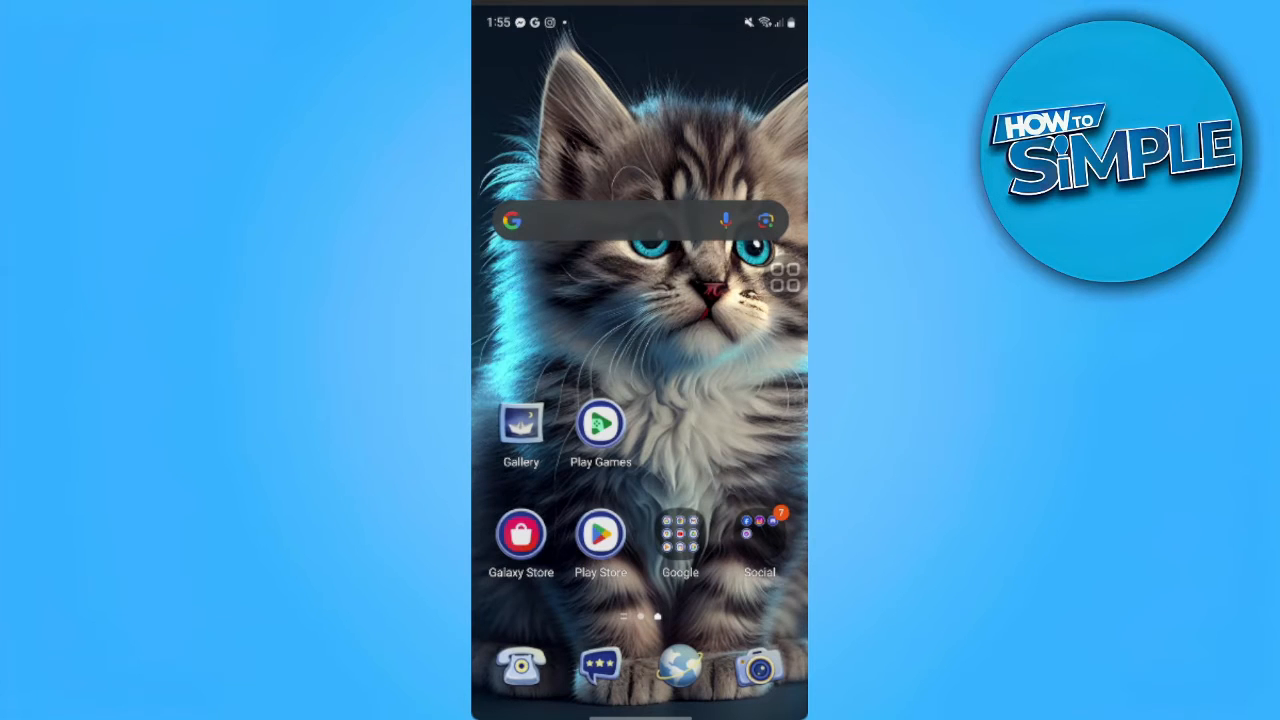
- Open Android Settings from the notification shade's settings gear
left_click_drag(640, 15, 640, 400)
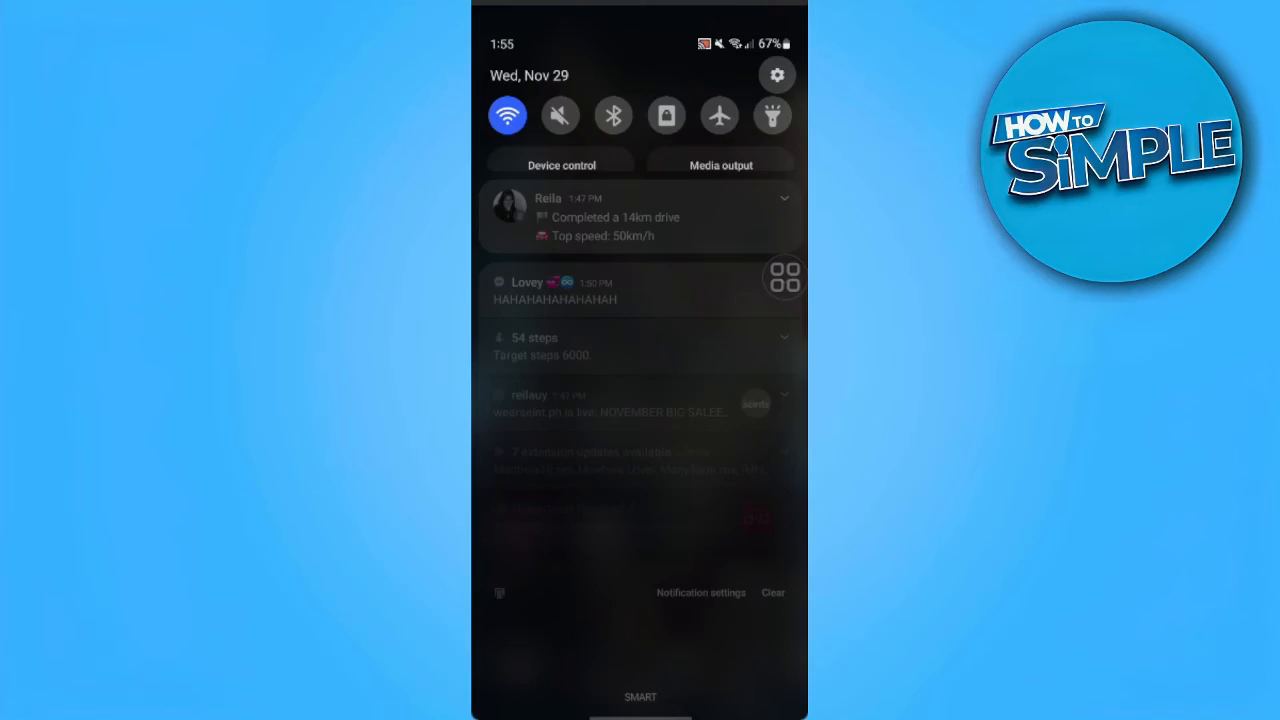
left_click(777, 75)
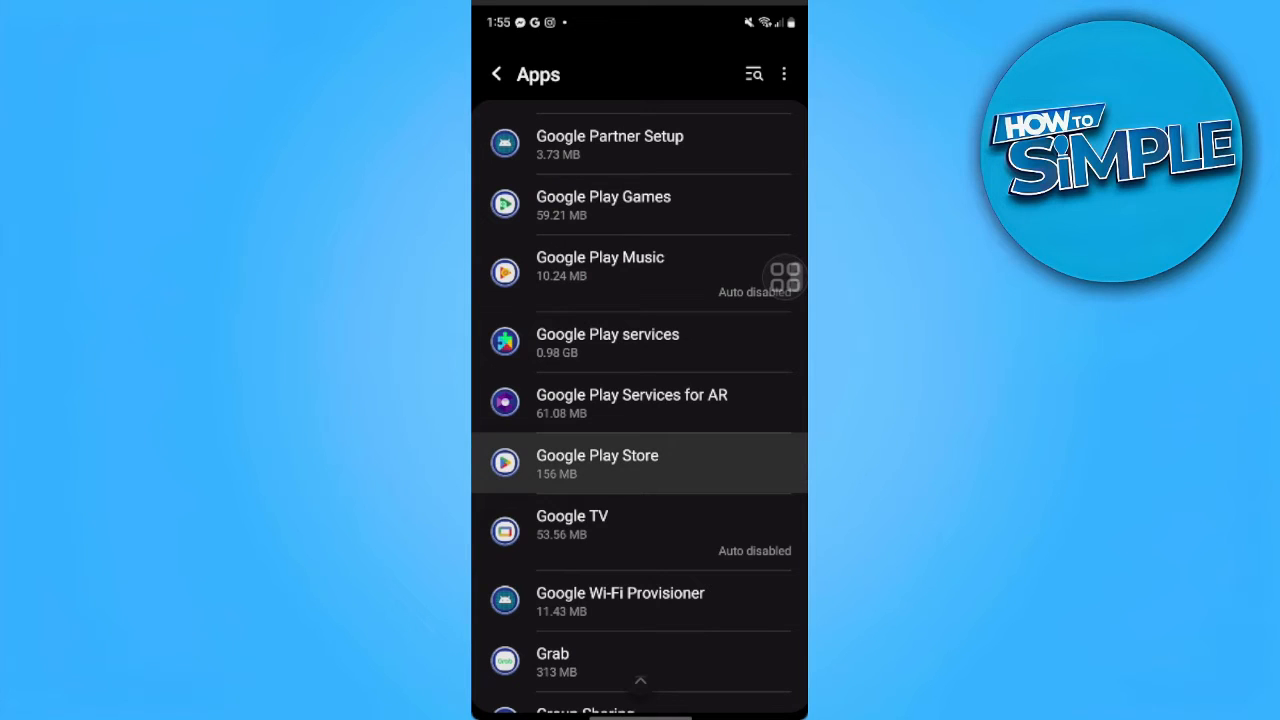
- Clear Google Play Store's cache in Storage, then force-stop the app
left_click(597, 464)
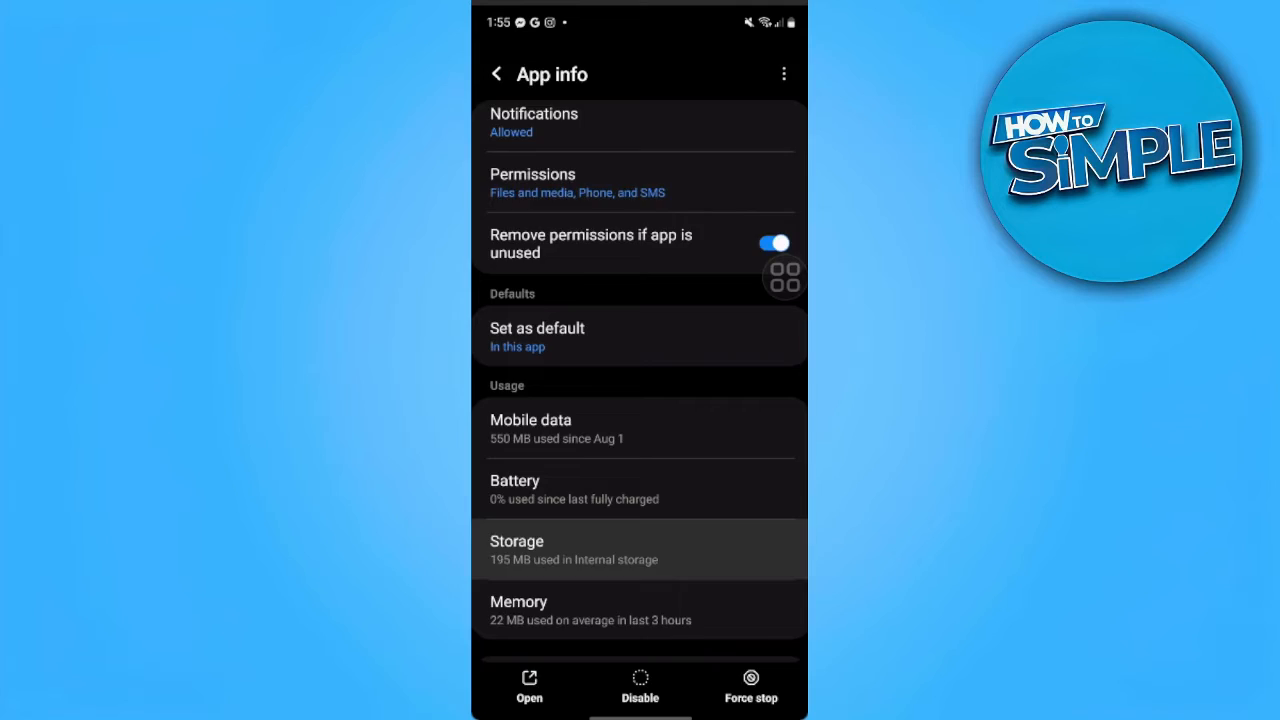
left_click(639, 549)
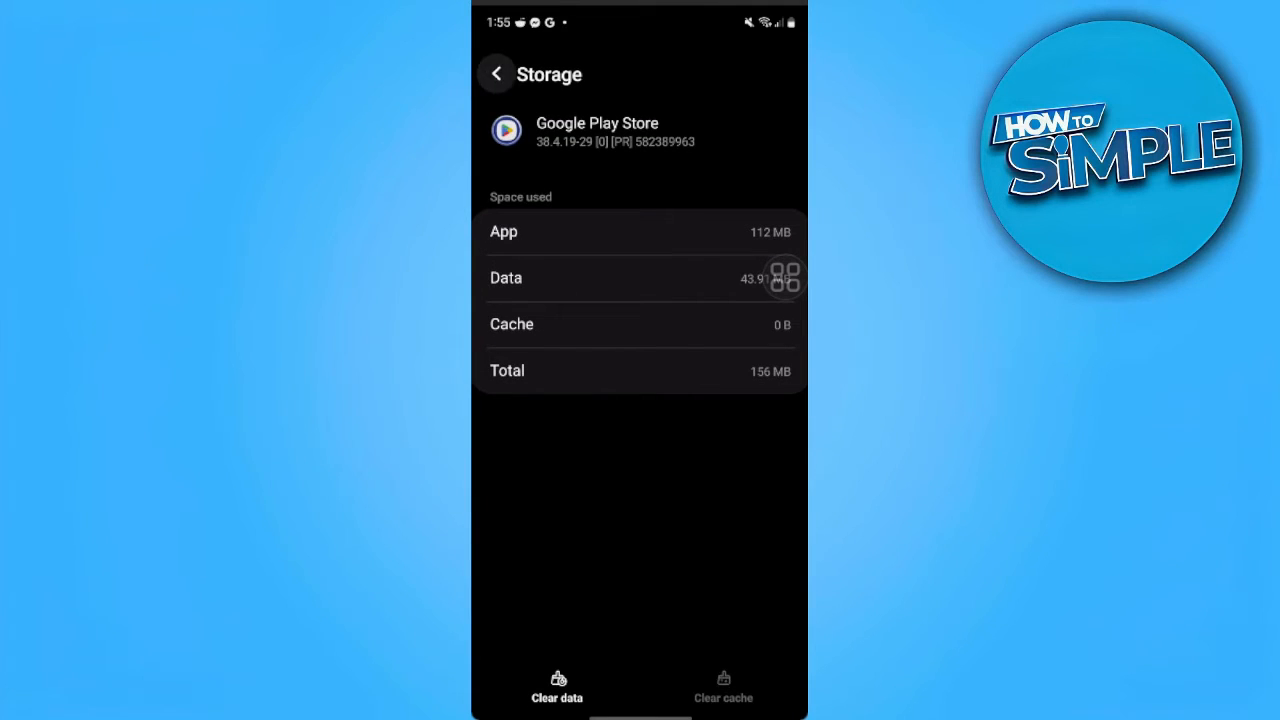
left_click(497, 73)
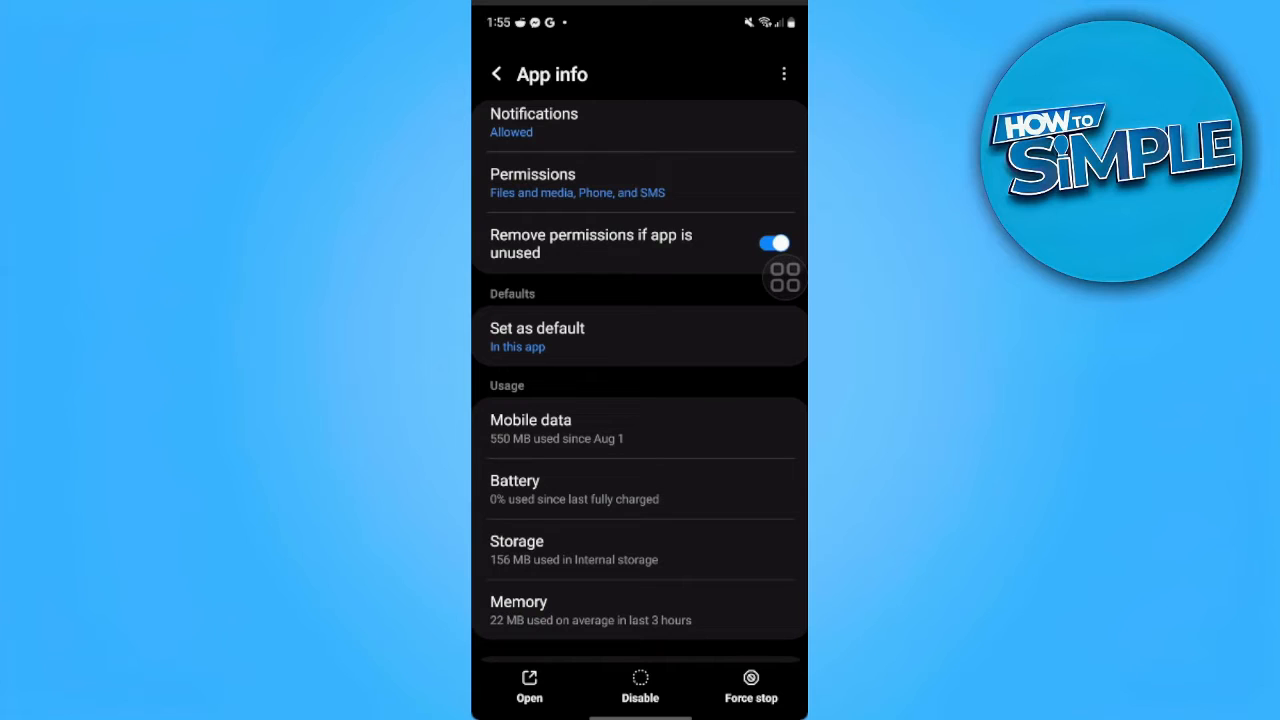
left_click(750, 685)
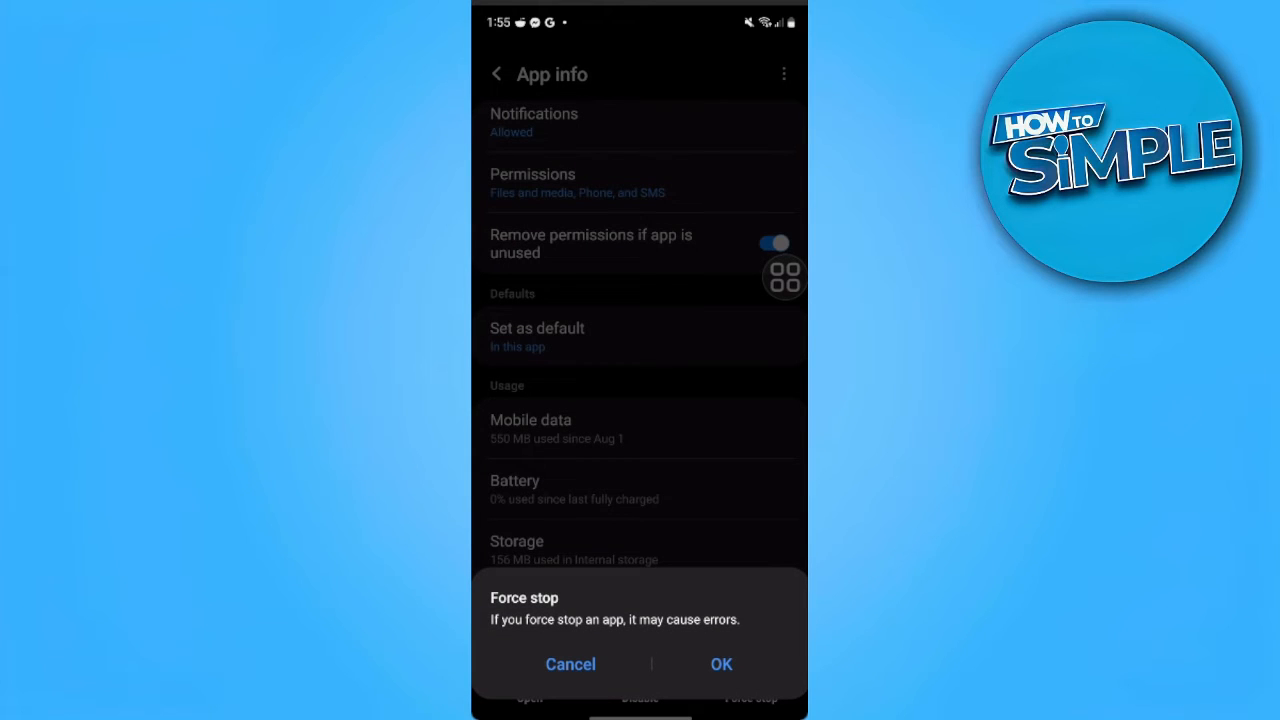
left_click(570, 664)
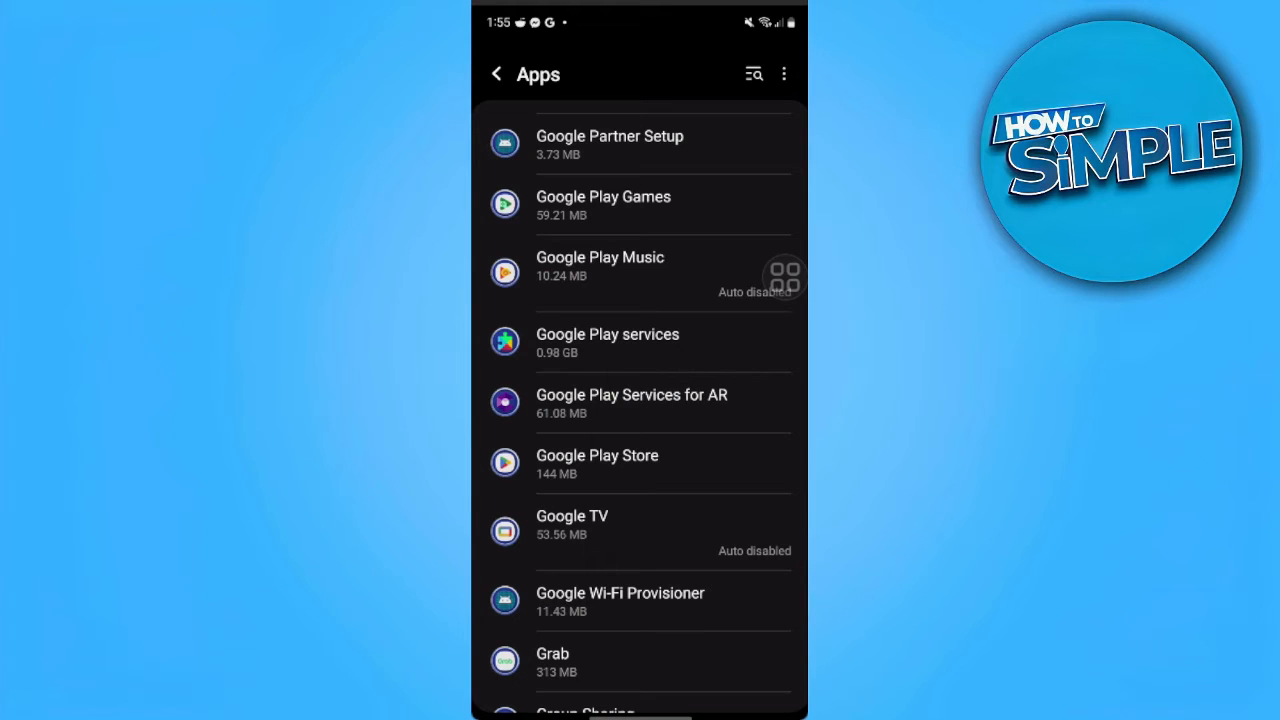
- Force-stop Google Play services from its app details page
left_click(607, 341)
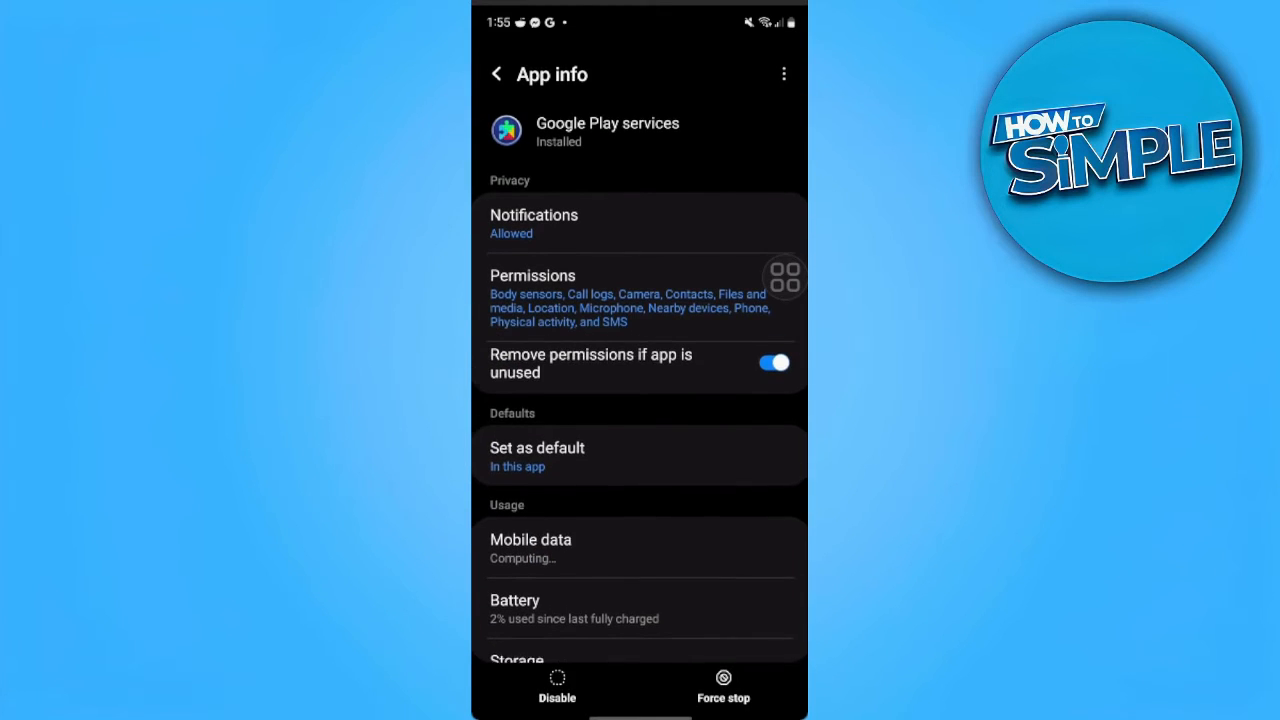
scroll("down", 3)
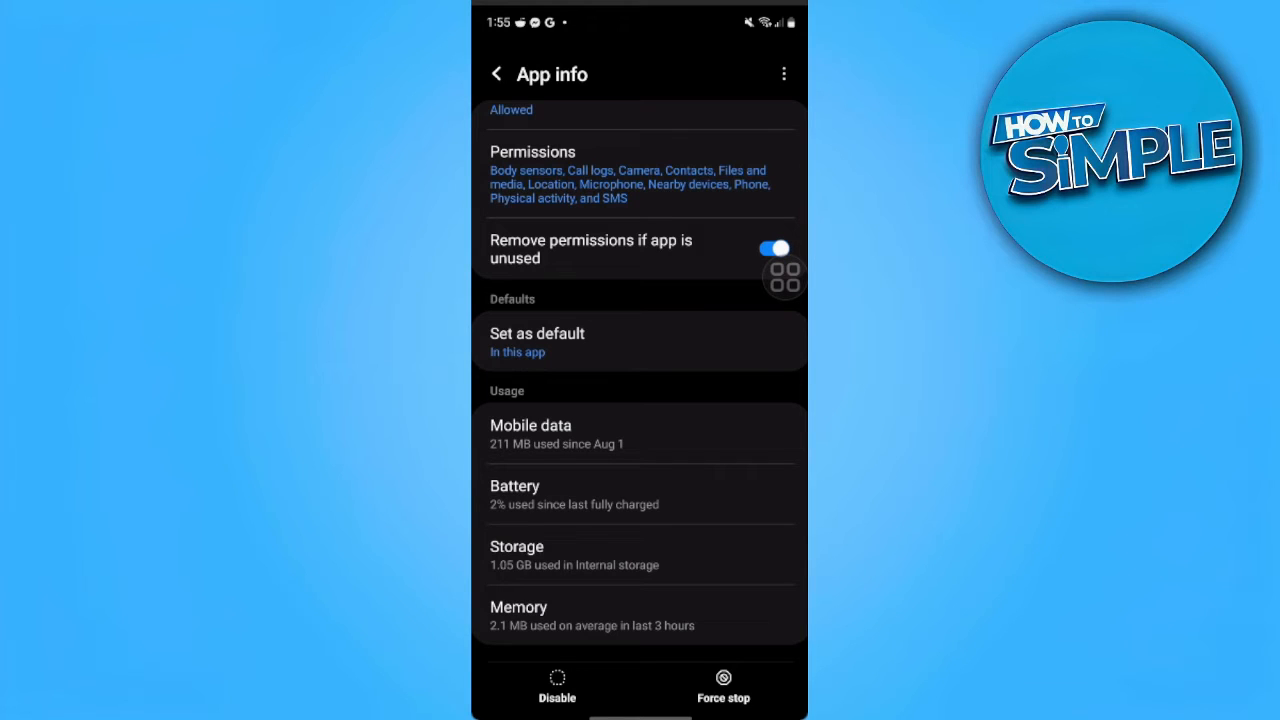
left_click(722, 687)
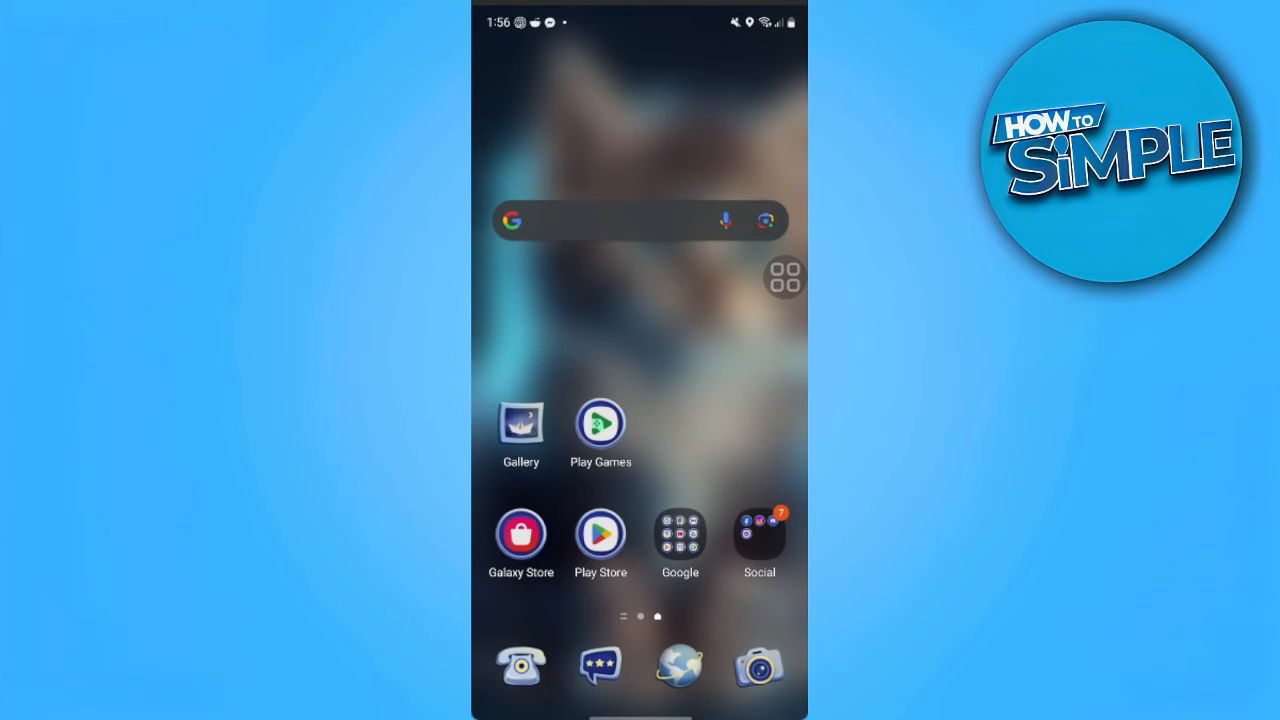
- Open Payment methods under the Play Store account's Payments and subscriptions
left_click(600, 535)
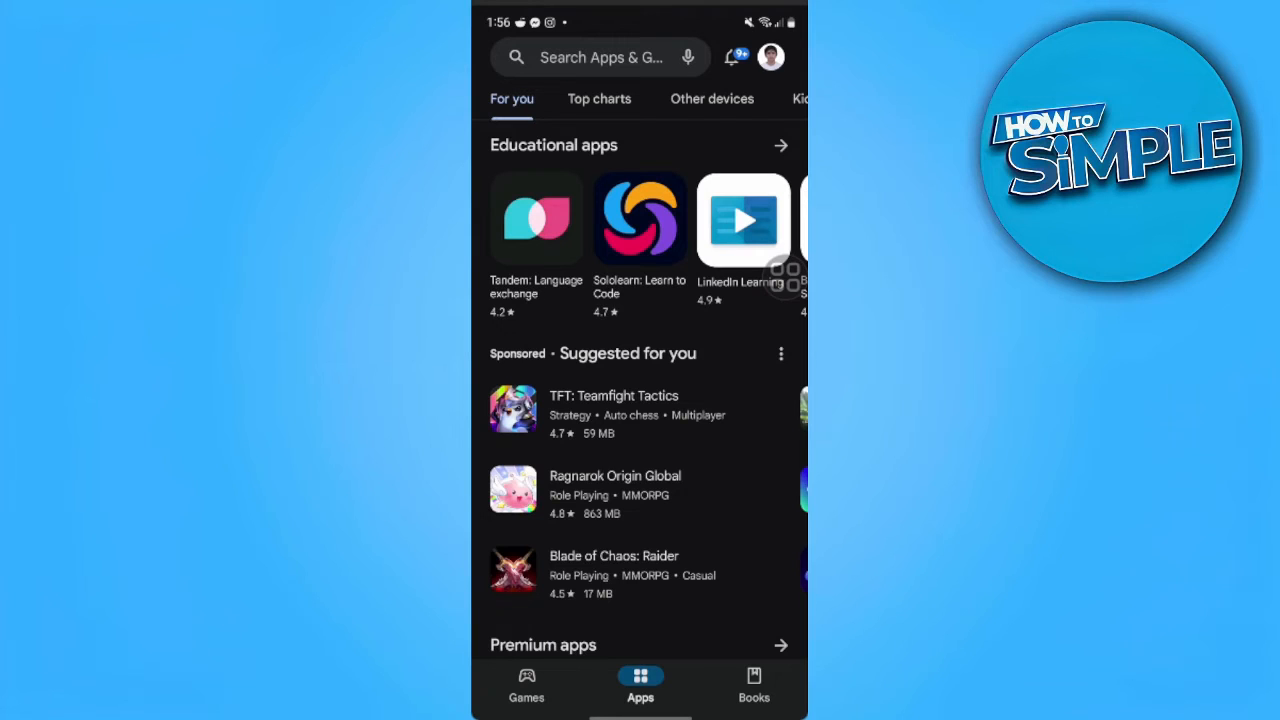
left_click(770, 56)
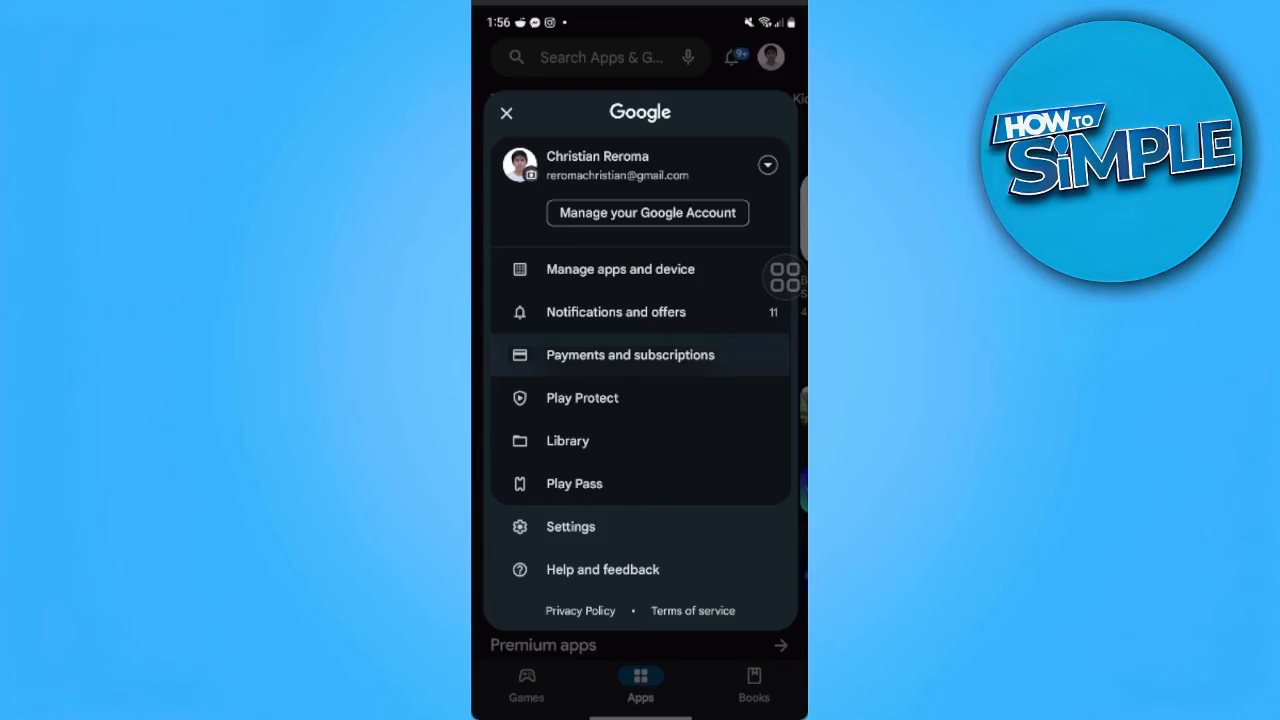
left_click(630, 354)
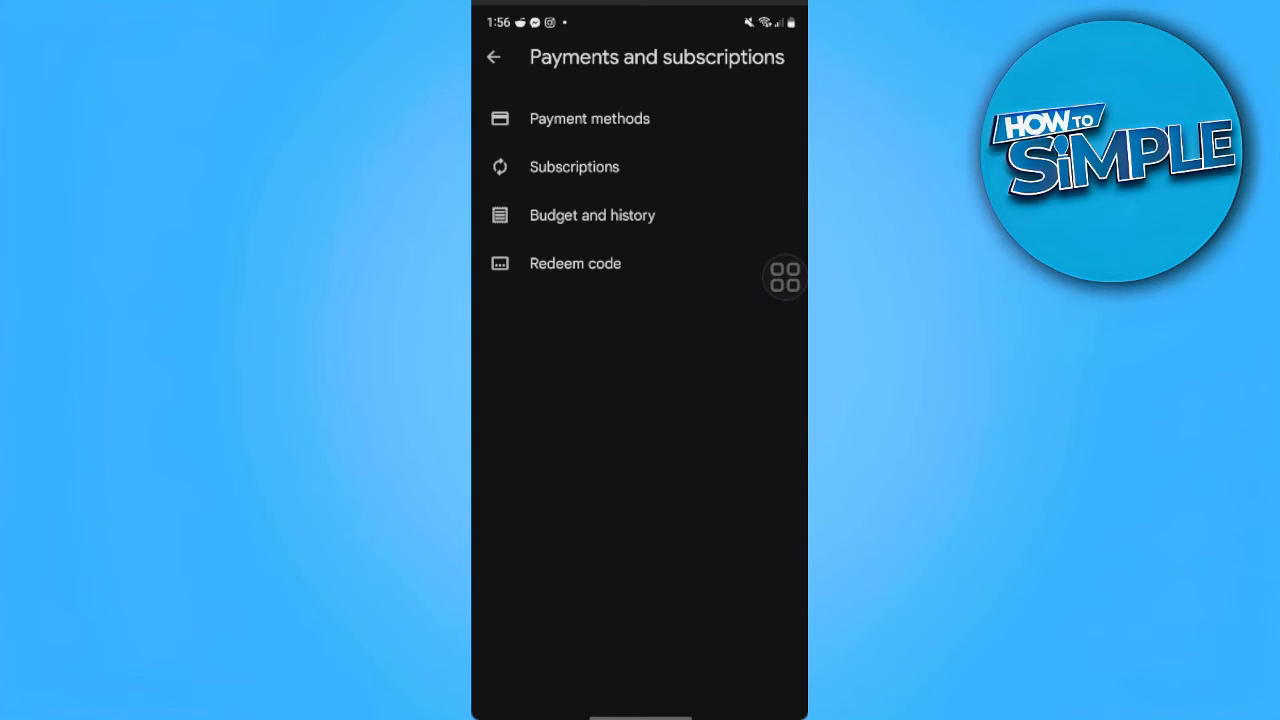
left_click(589, 118)
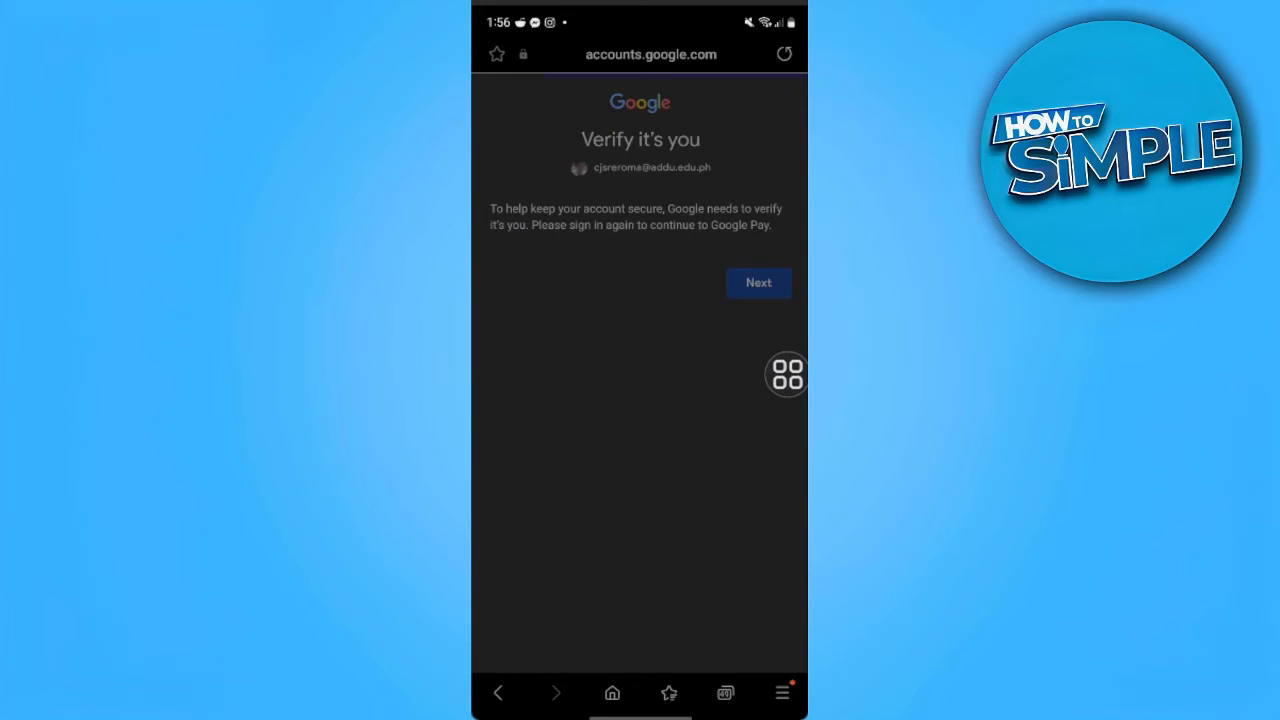
- Continue past the 'Verify it's you' page toward removing GCash
left_click(758, 282)
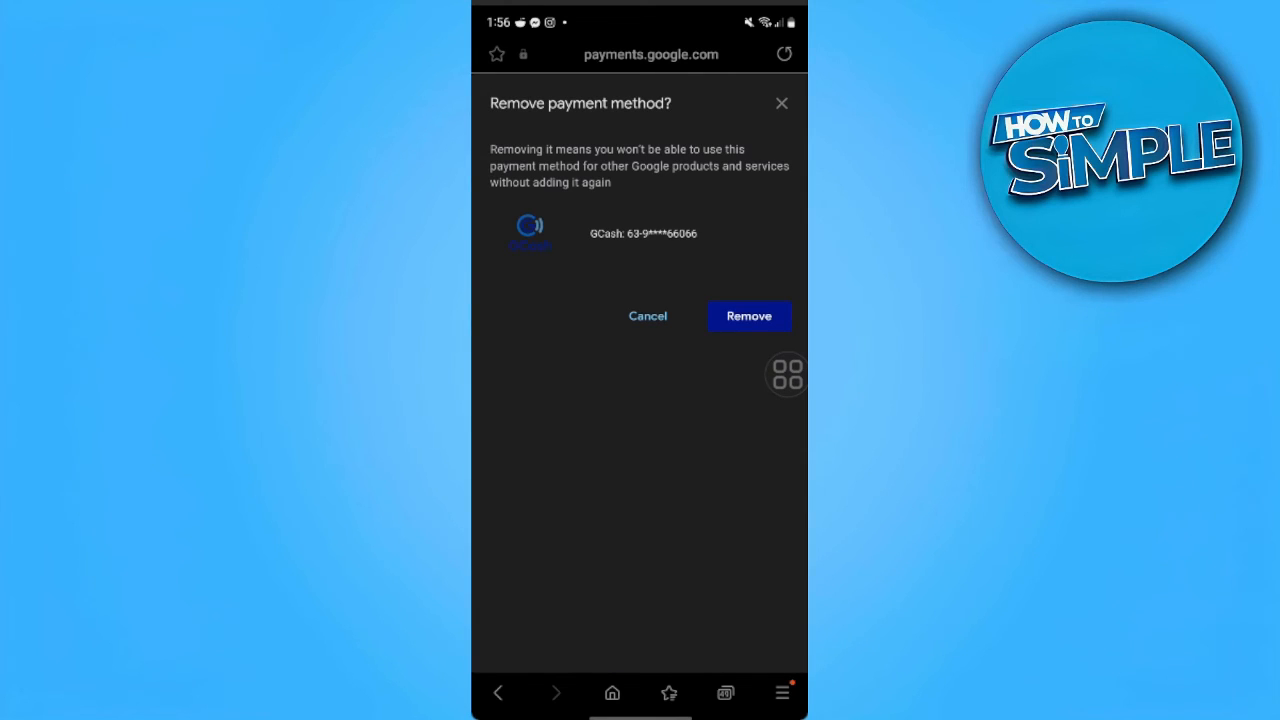
- Confirm removing GCash, then start adding a new payment method
left_click(748, 316)
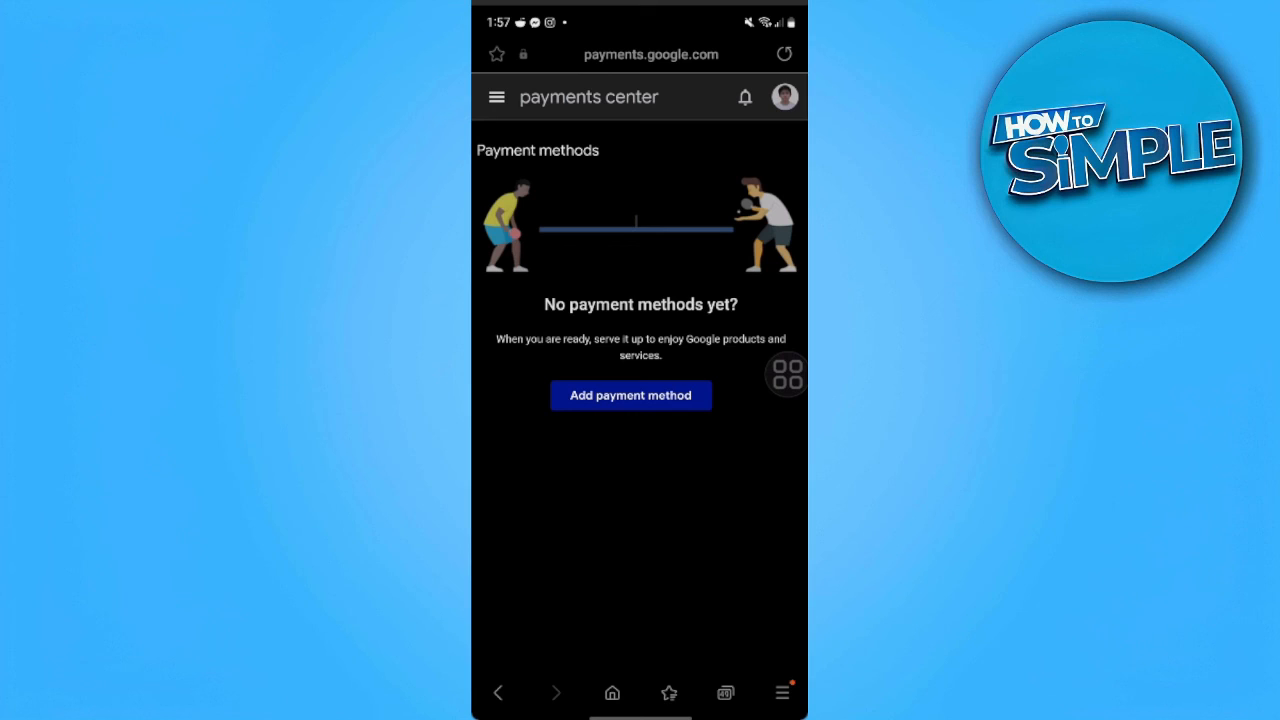
left_click(630, 395)
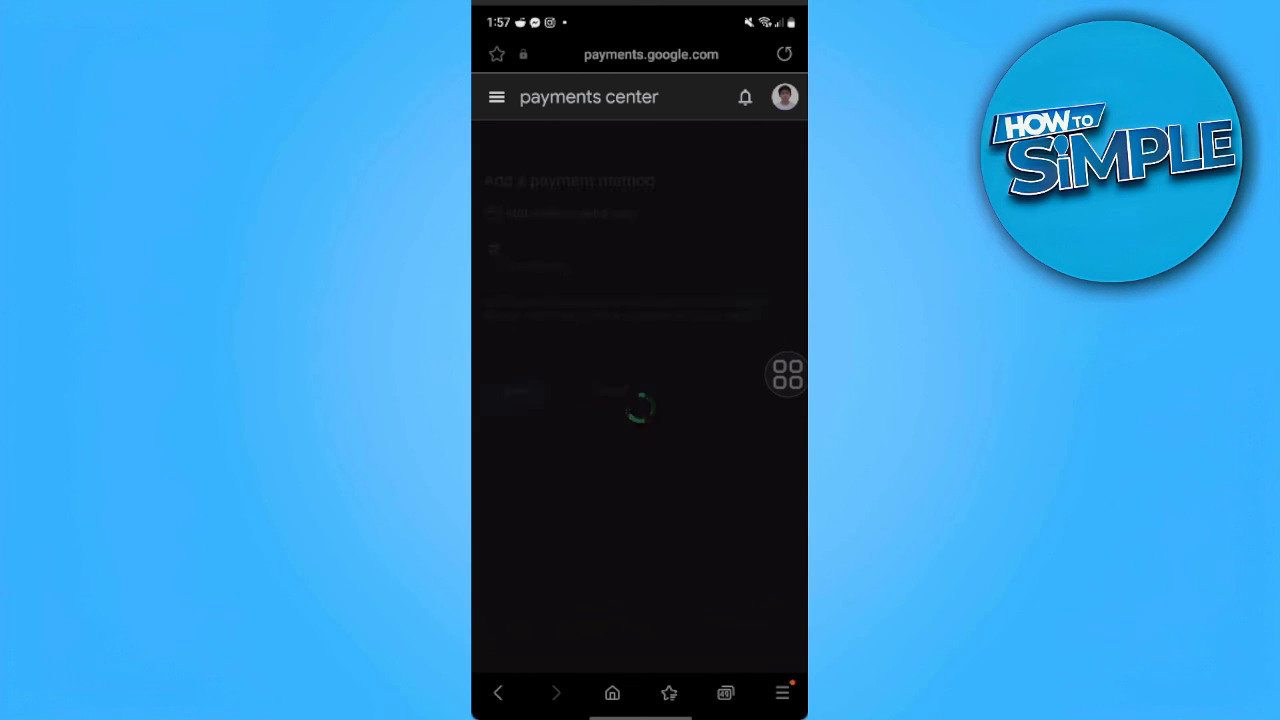